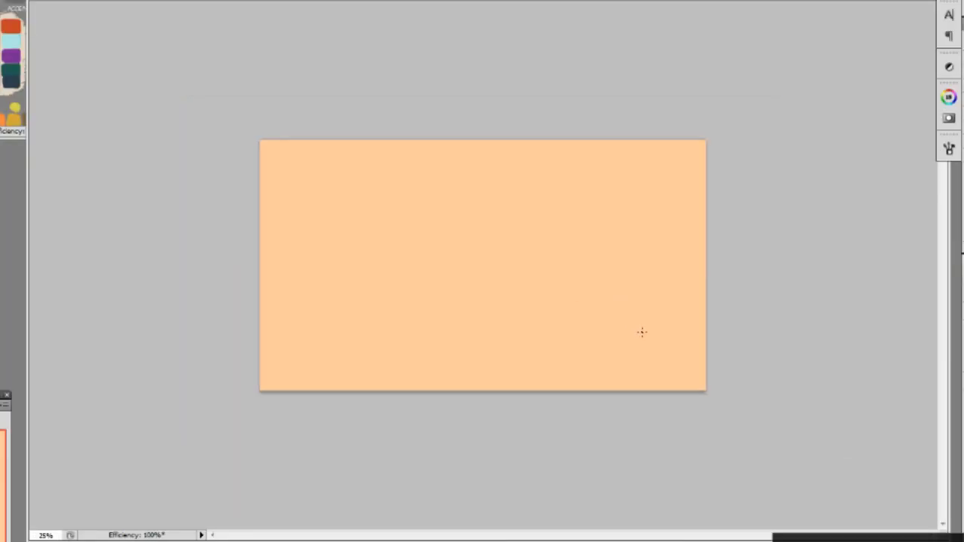
mouse_move(497, 337)
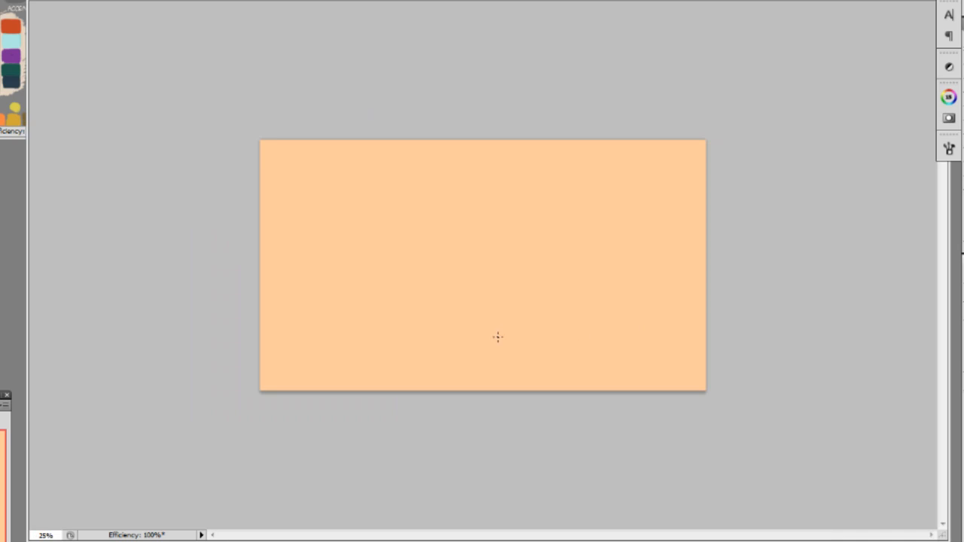
mouse_move(745, 366)
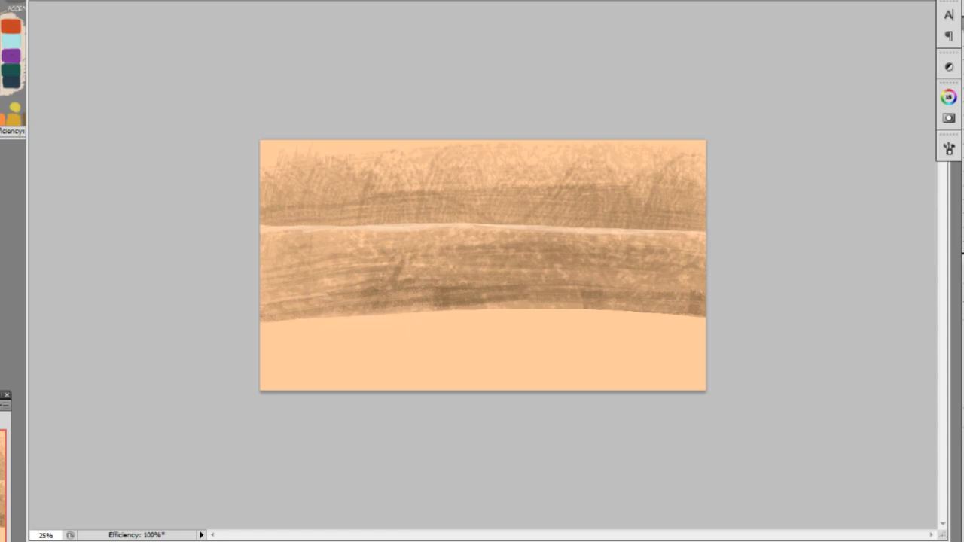
mouse_move(290, 299)
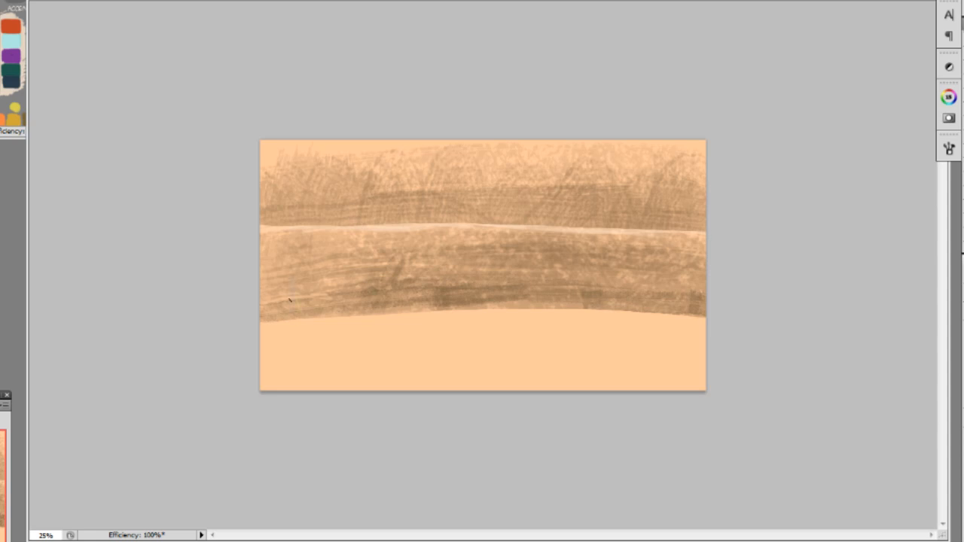
mouse_move(338, 301)
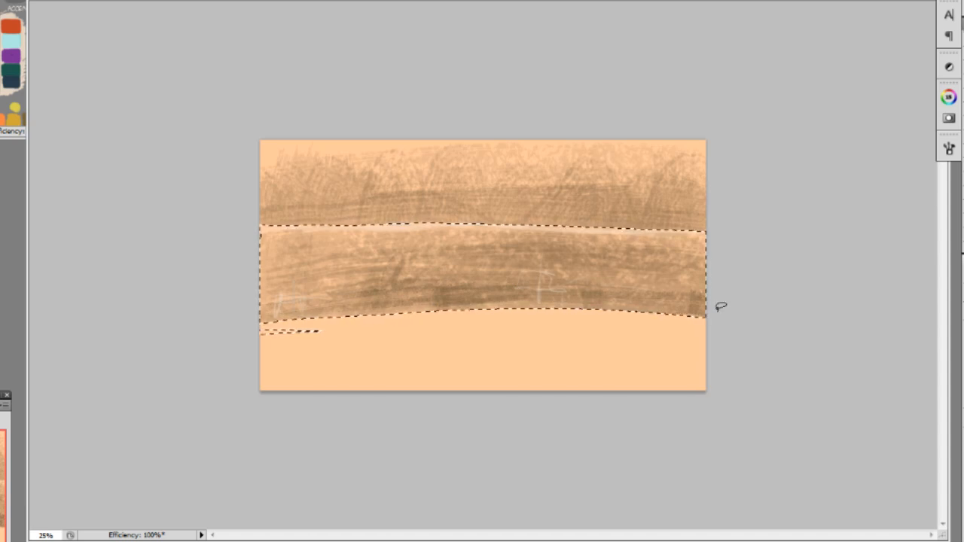
Step: Sketch faint pale marks across the lower brown wall band
drag(287, 261, 704, 290)
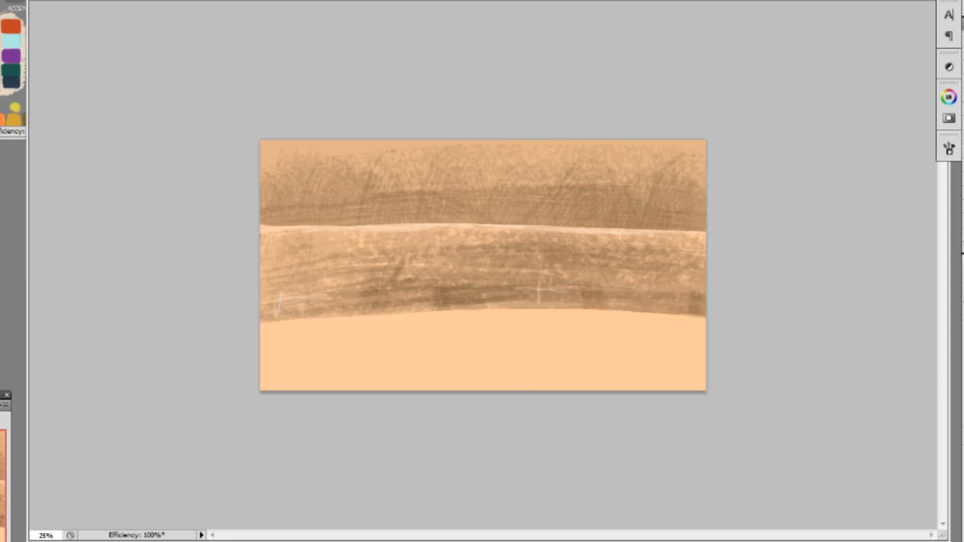
Step: Paint a dark doorway-like shape in the lower wall band, right of centre
drag(490, 282, 494, 305)
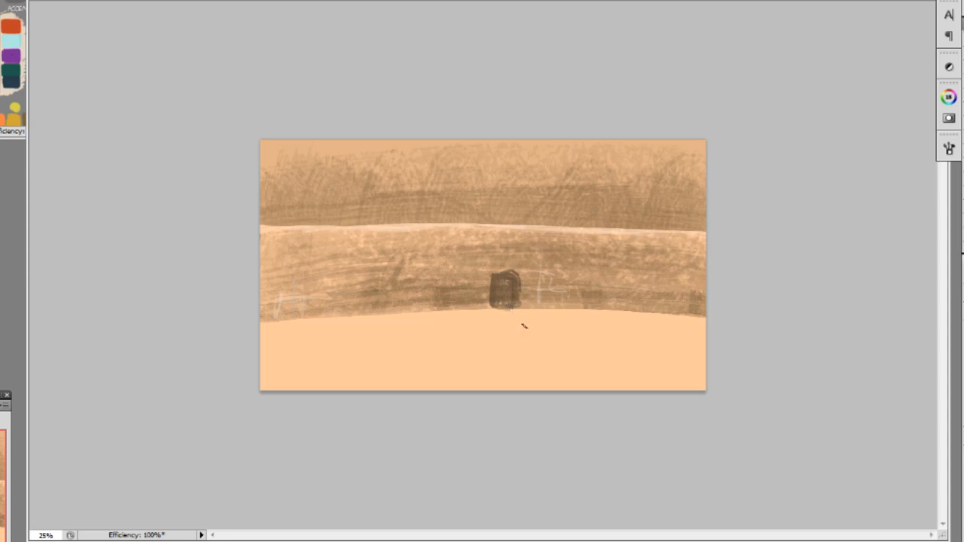
mouse_move(759, 238)
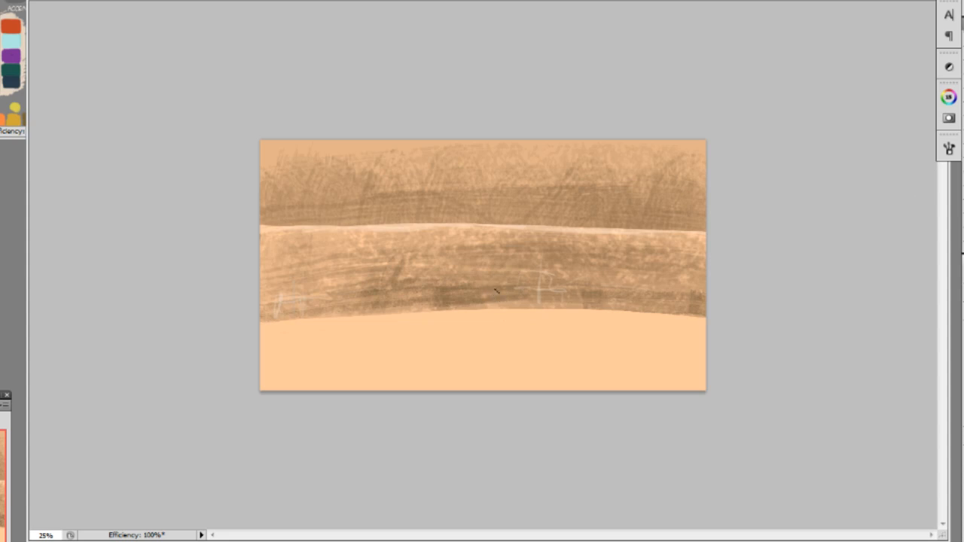
mouse_move(653, 352)
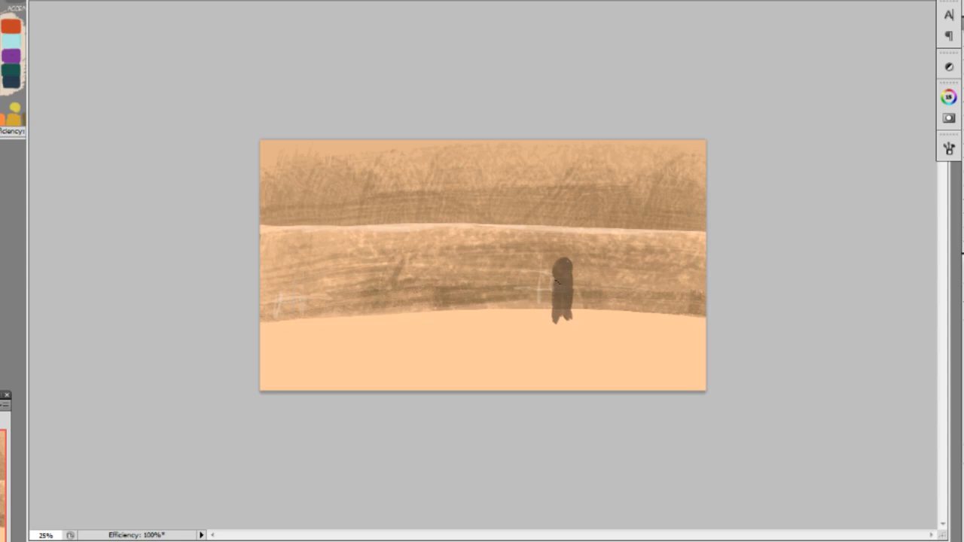
Step: Refine and darken the small figure into a slim, taller standing silhouette
drag(563, 283, 566, 263)
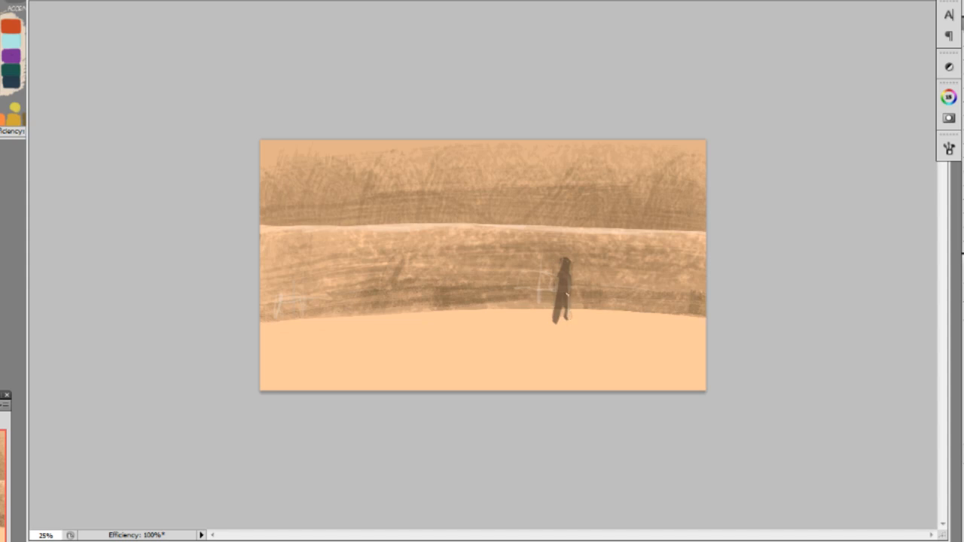
drag(565, 271, 561, 317)
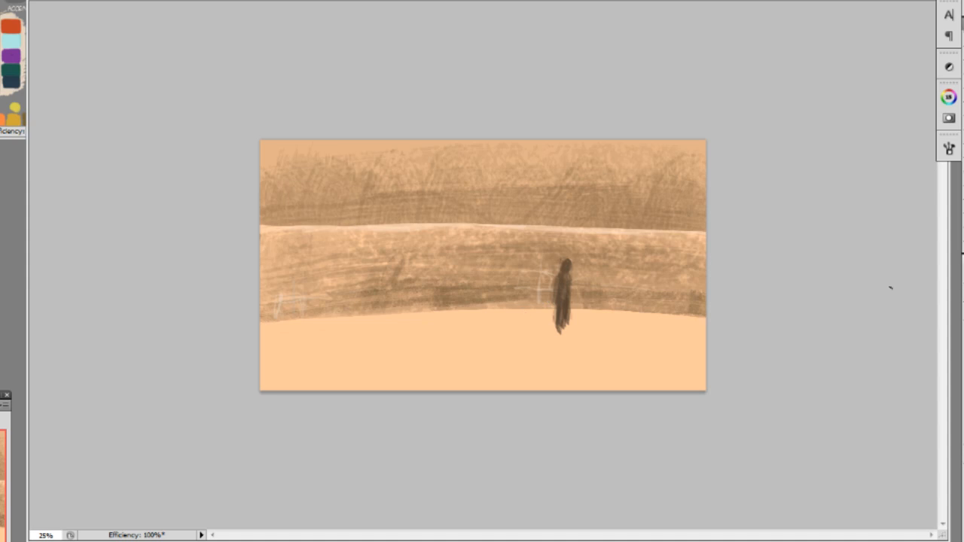
mouse_move(891, 288)
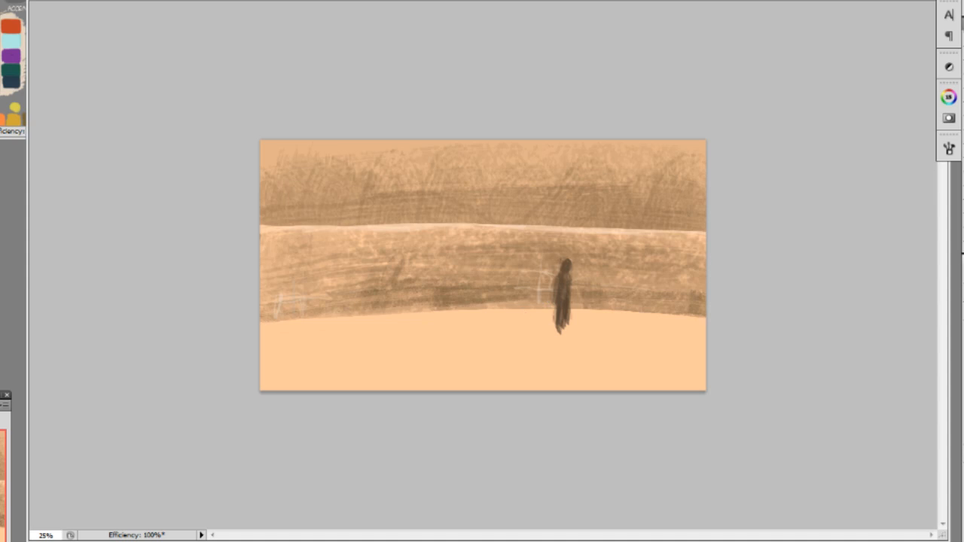
mouse_move(324, 217)
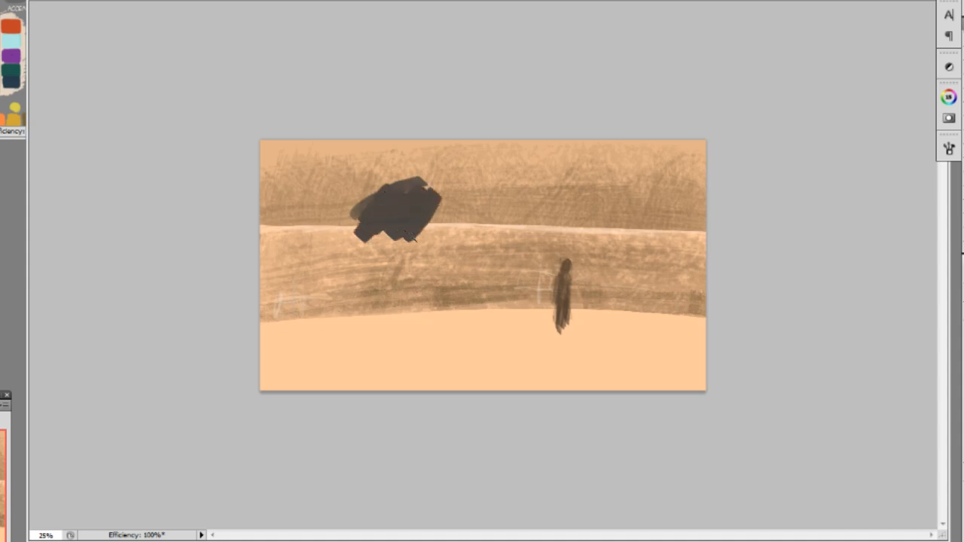
Step: Block in a huge dark figure from behind with body, head, arm and hand
drag(407, 226, 392, 338)
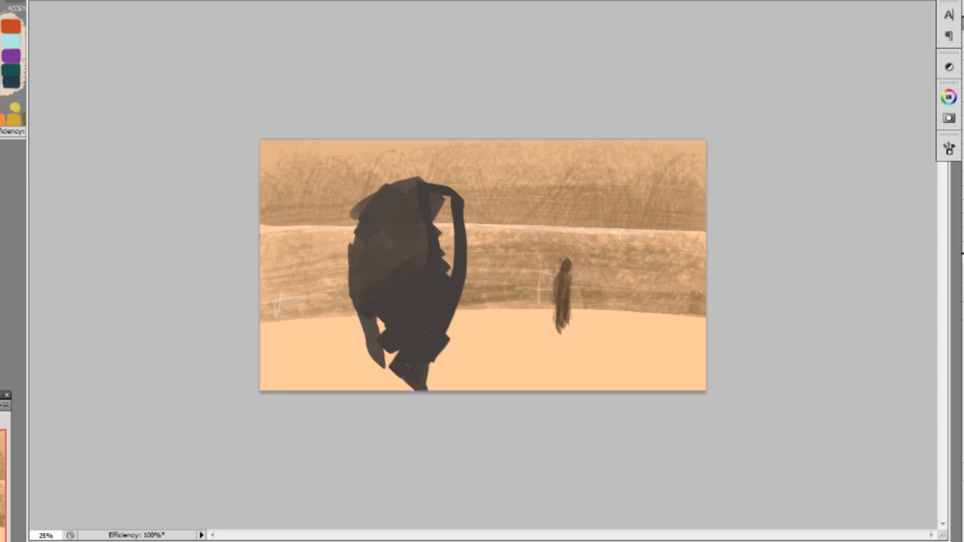
drag(441, 219, 396, 369)
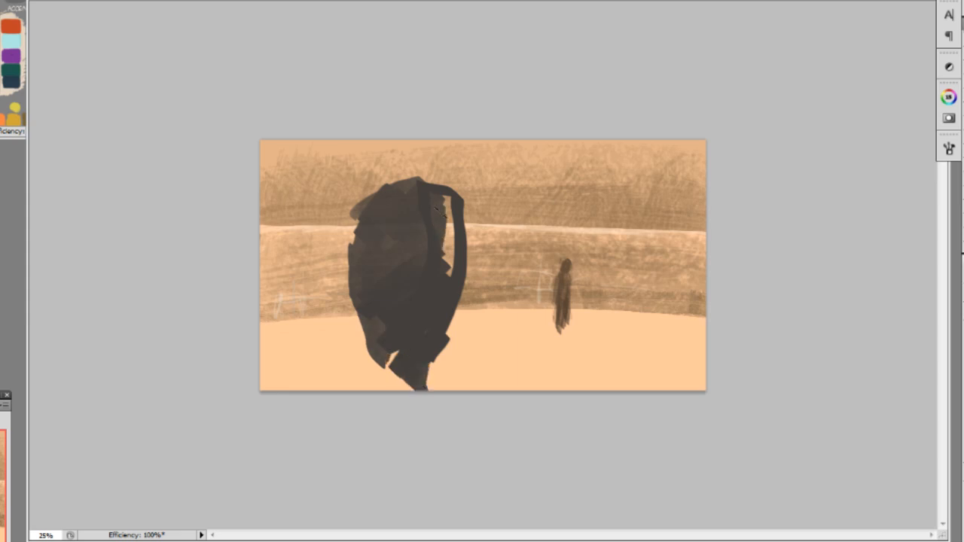
drag(444, 210, 422, 158)
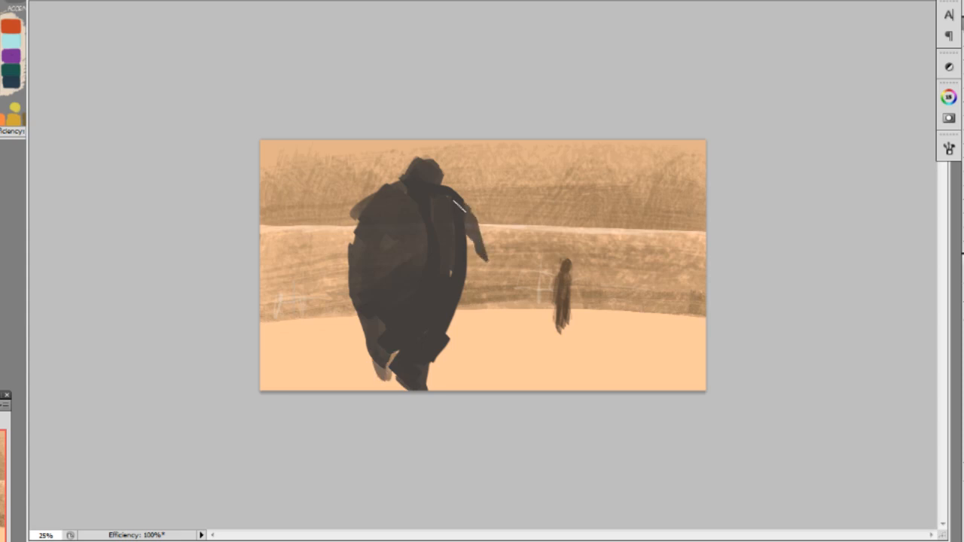
drag(467, 204, 486, 290)
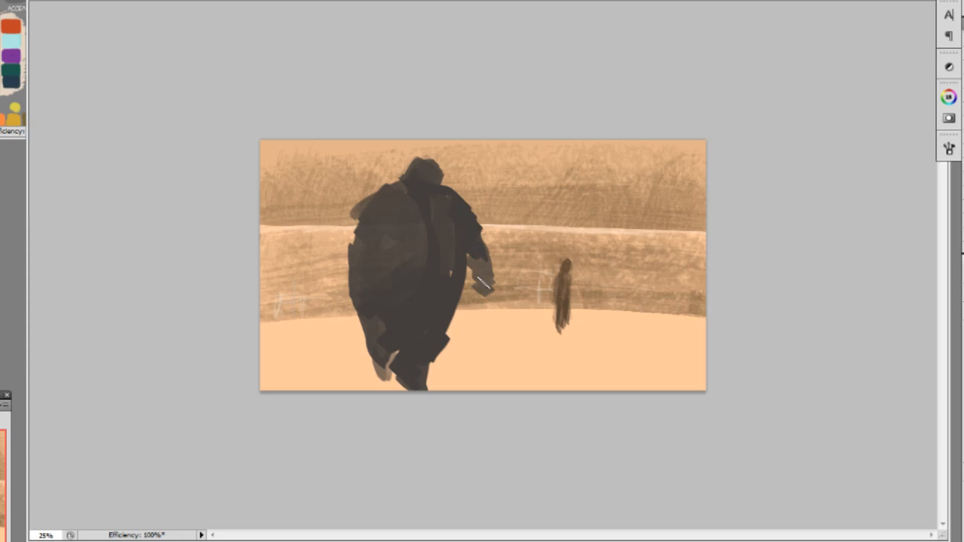
drag(486, 282, 369, 222)
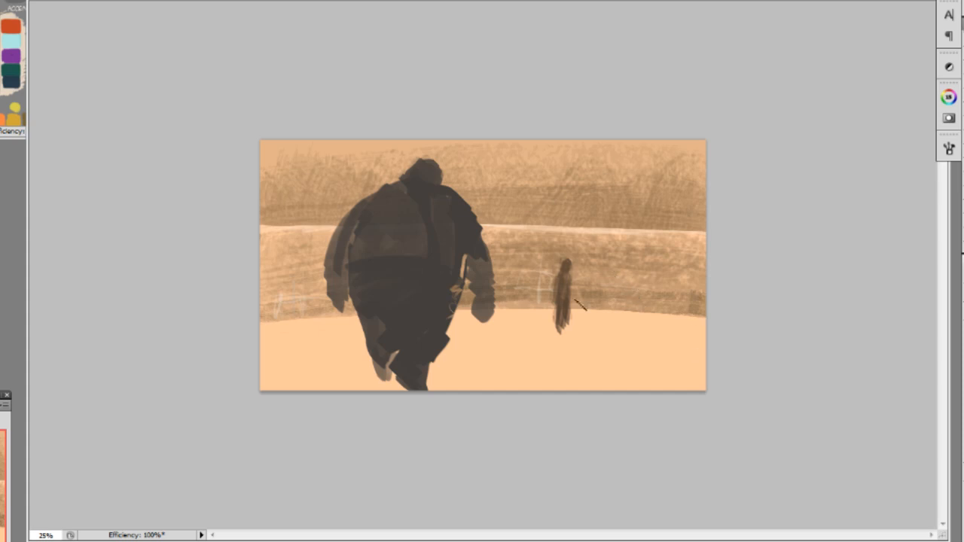
mouse_move(565, 297)
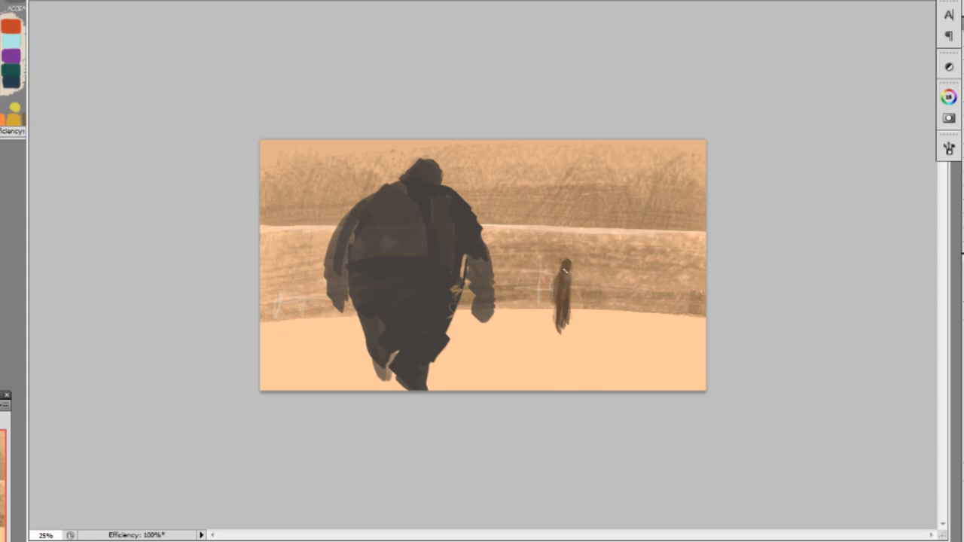
Step: Reshape the small figure with thinner limbs and give it a tall spear
drag(544, 250, 593, 349)
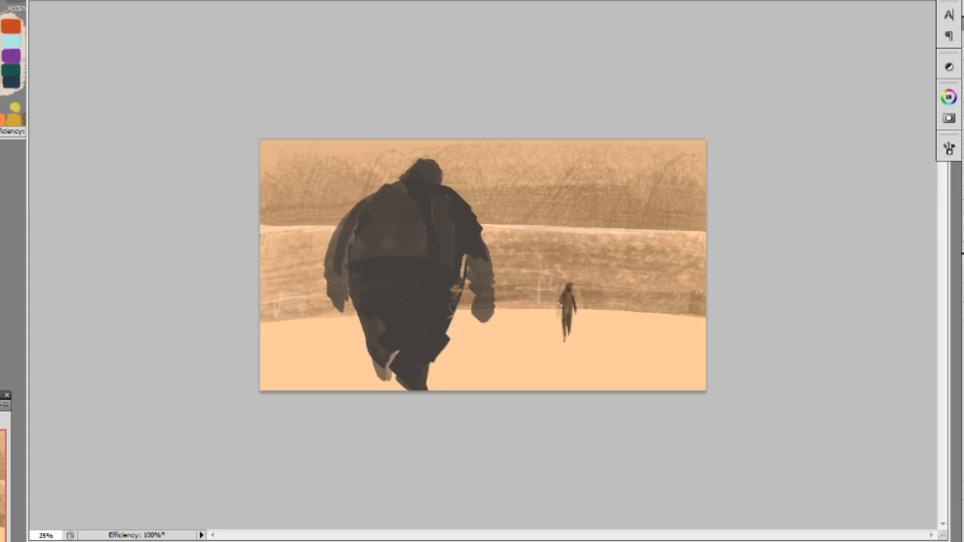
click(565, 305)
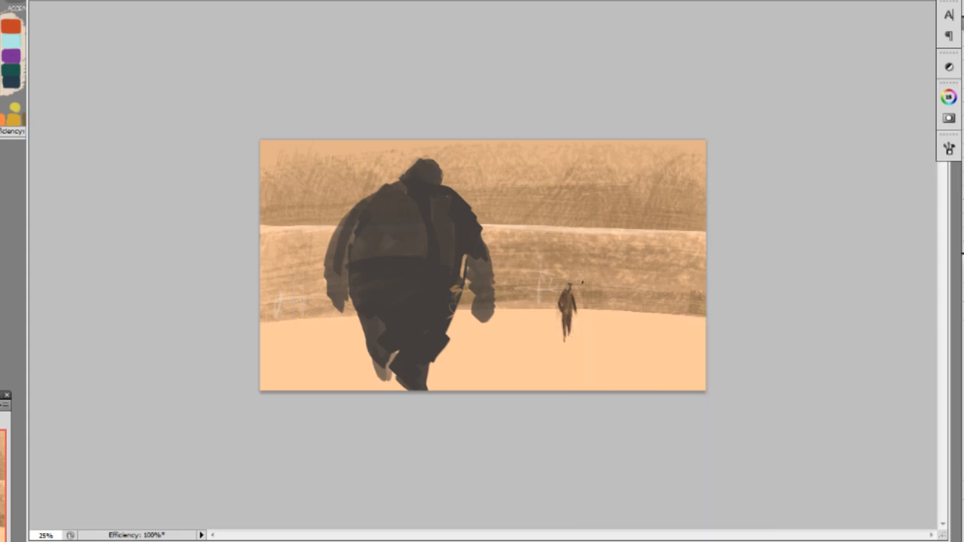
drag(580, 285, 570, 332)
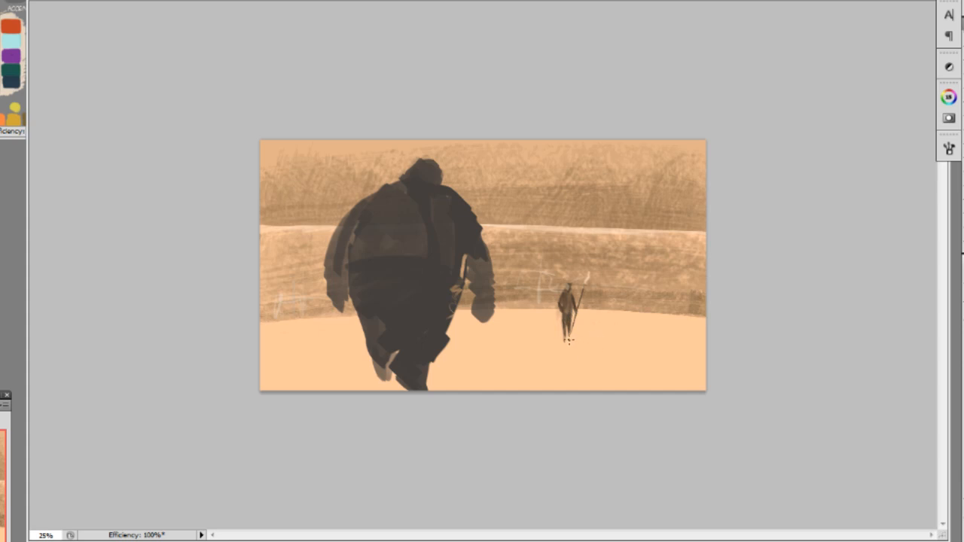
Step: Cast a thin shadow right of the spear-holder and a broad foreground shadow
drag(571, 339, 625, 339)
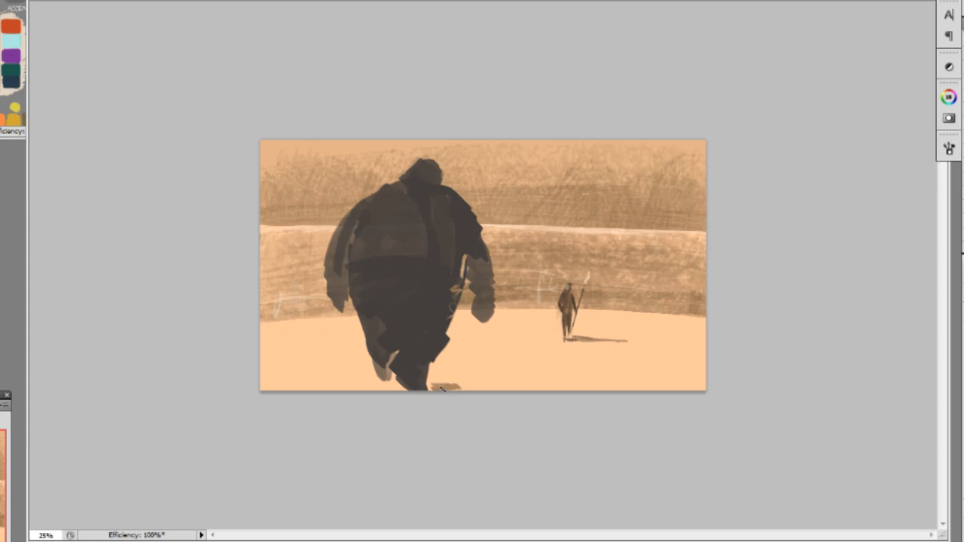
drag(422, 384, 591, 380)
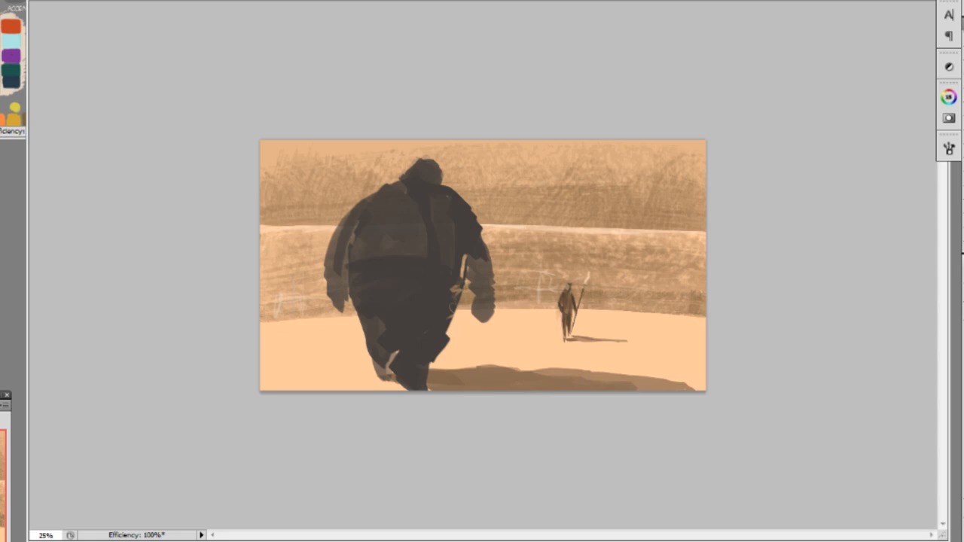
mouse_move(270, 380)
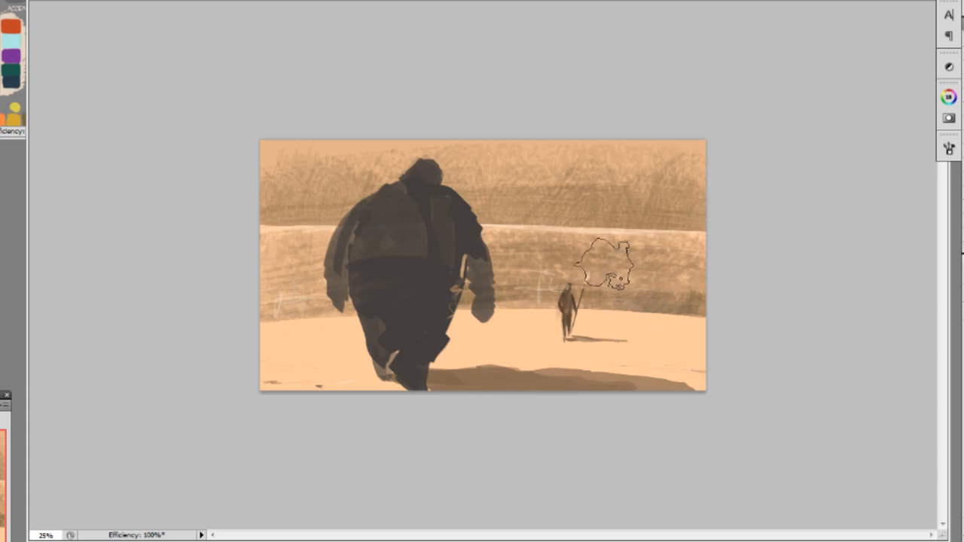
Step: Lasso a patch of the lower wall behind the spear-holder
drag(602, 263, 527, 335)
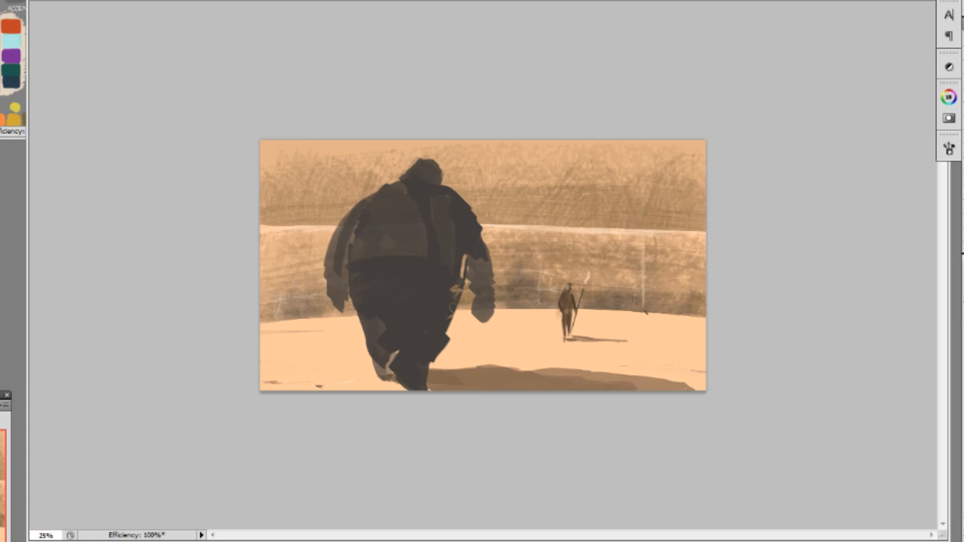
mouse_move(664, 232)
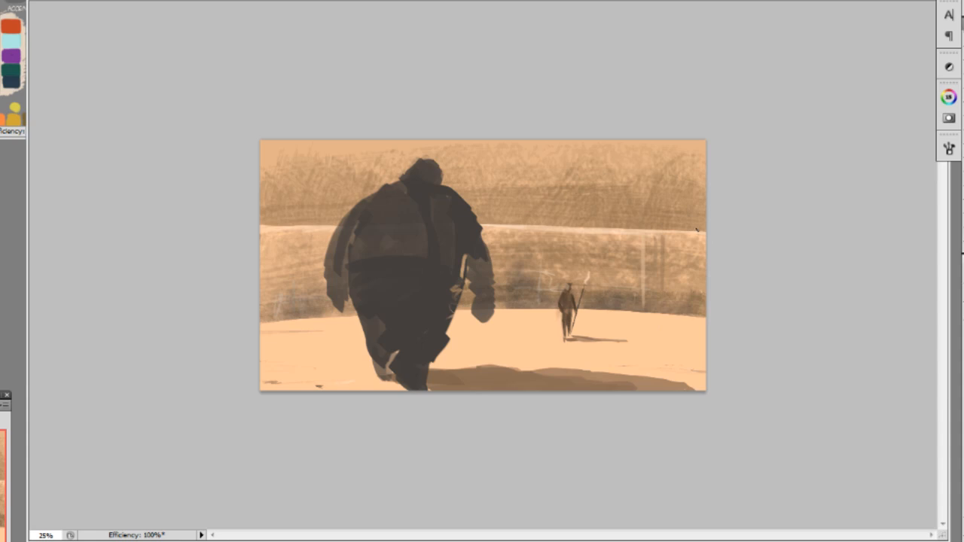
mouse_move(644, 235)
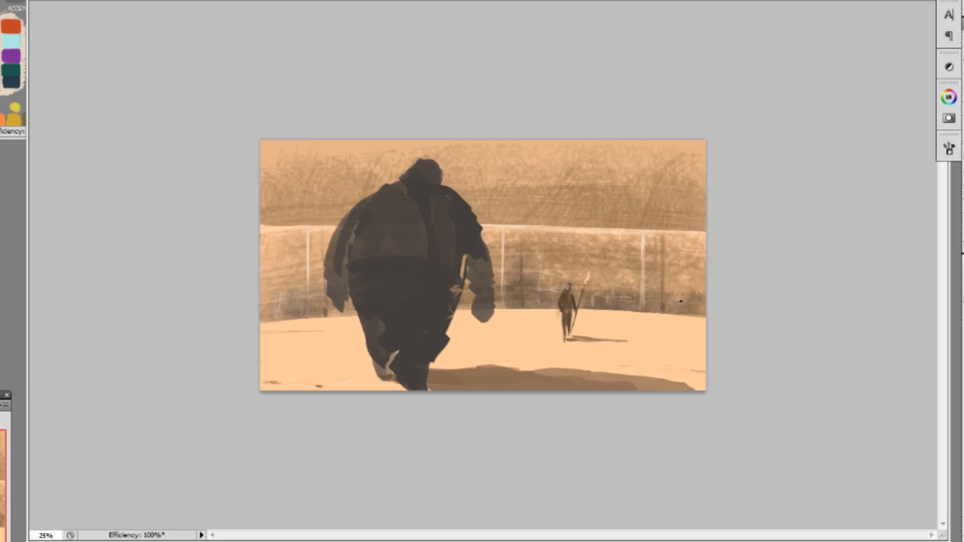
mouse_move(697, 305)
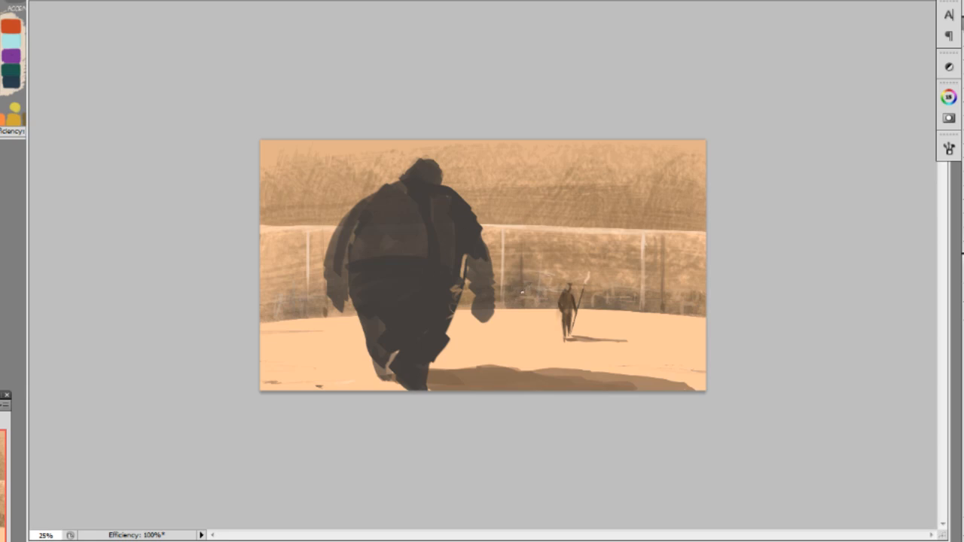
mouse_move(515, 227)
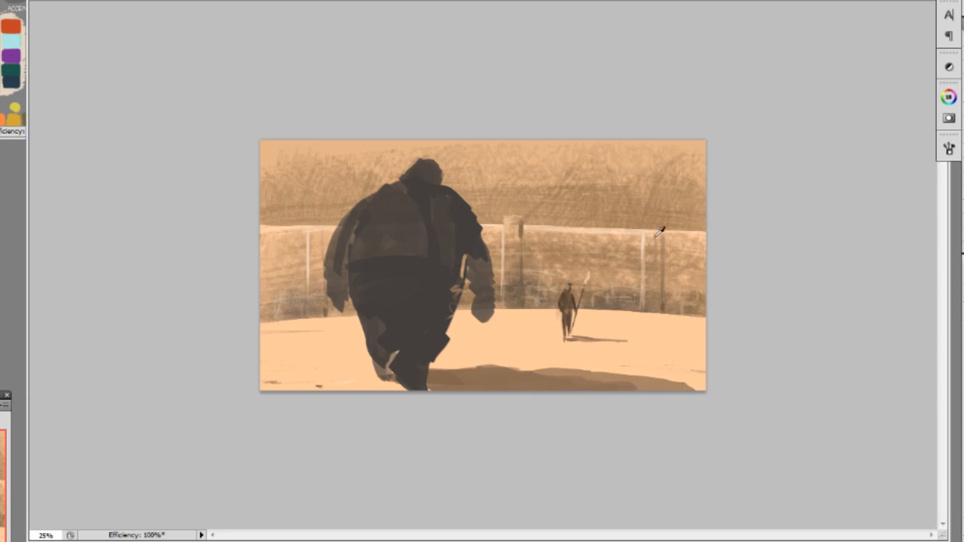
mouse_move(655, 233)
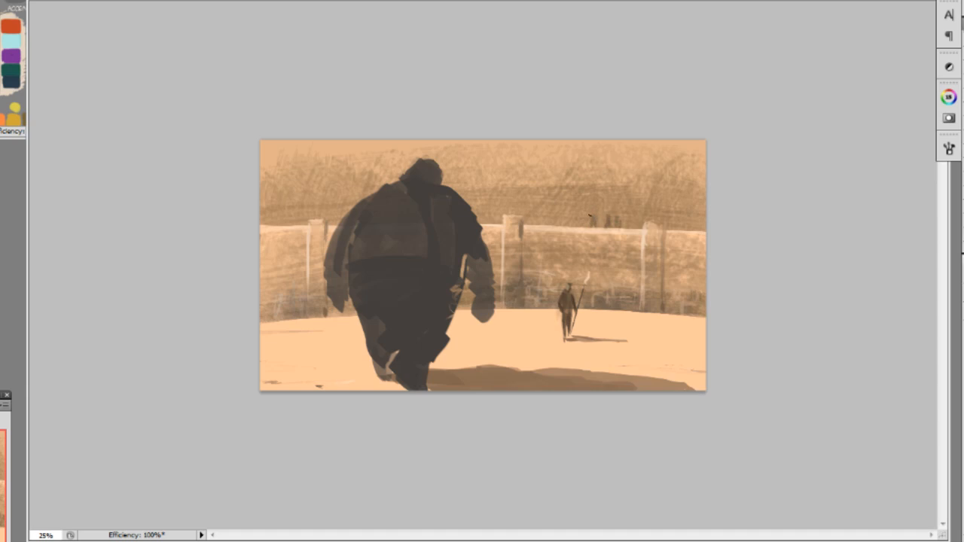
mouse_move(573, 218)
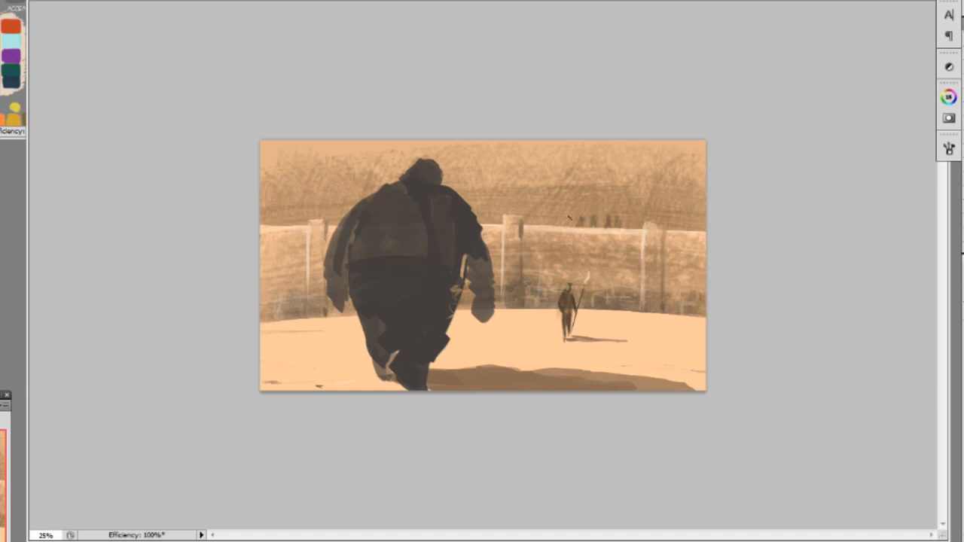
Step: Paint spectator silhouettes along the top of the wall and pick a pale sky blue
drag(564, 213, 631, 239)
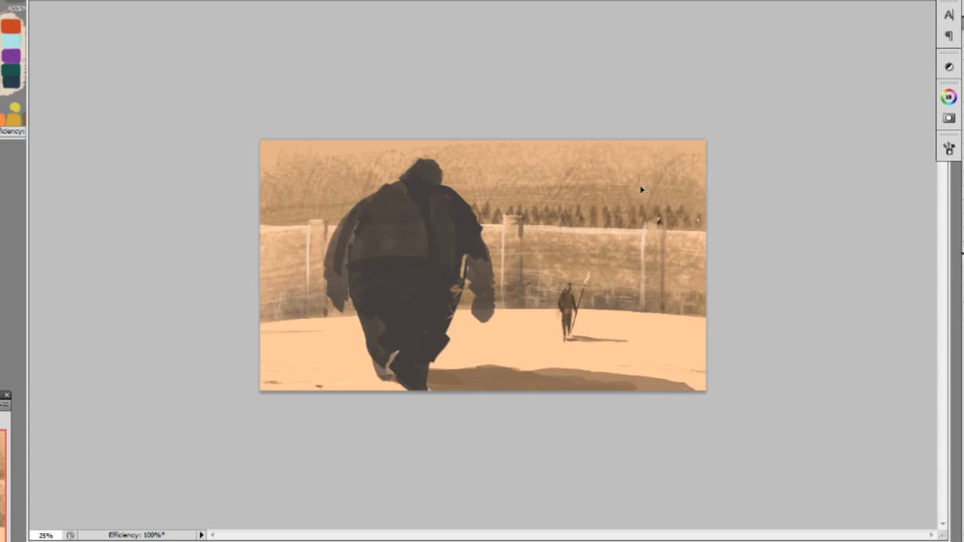
mouse_move(753, 181)
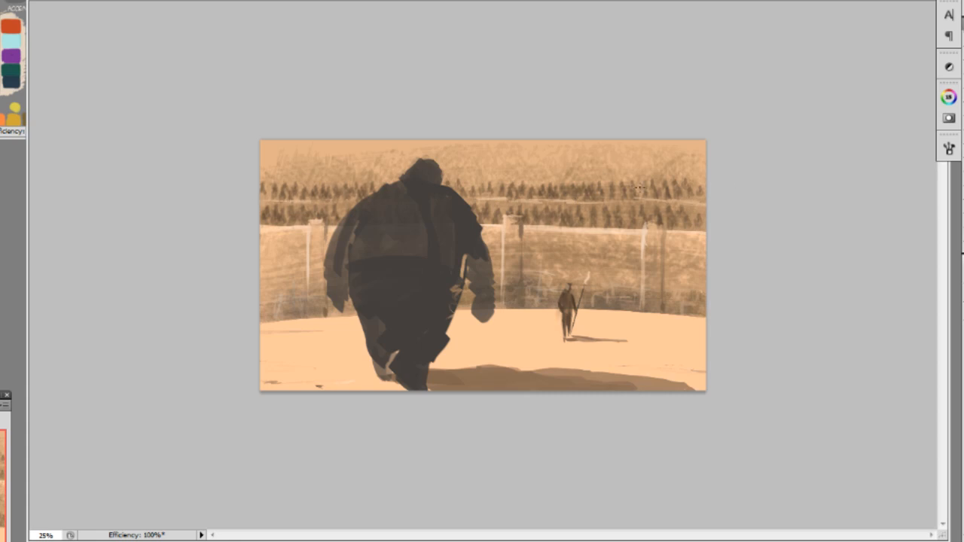
mouse_move(802, 286)
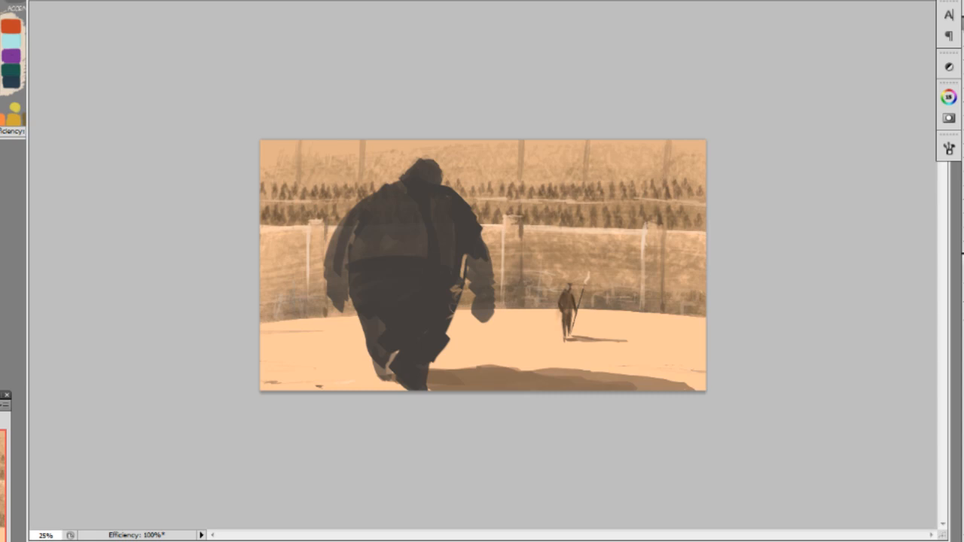
mouse_move(17, 105)
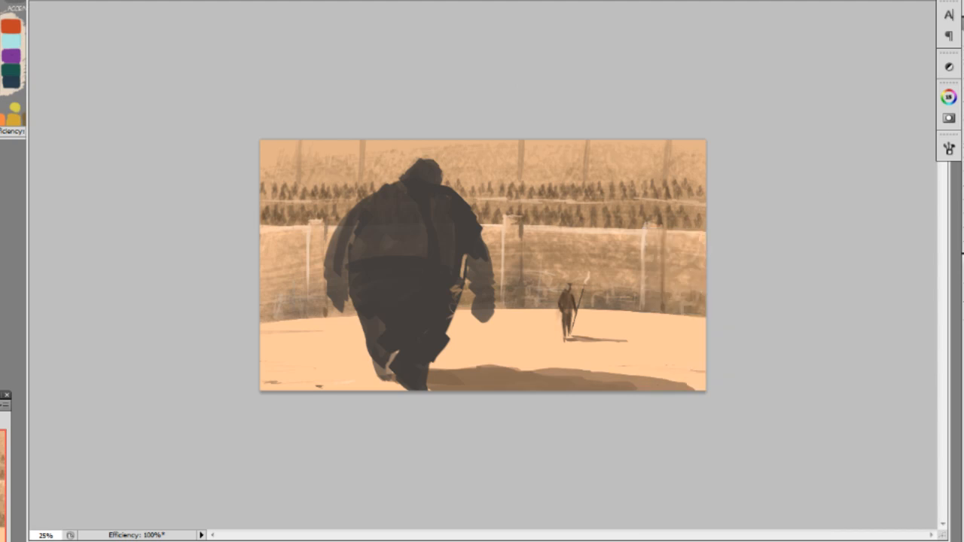
click(286, 155)
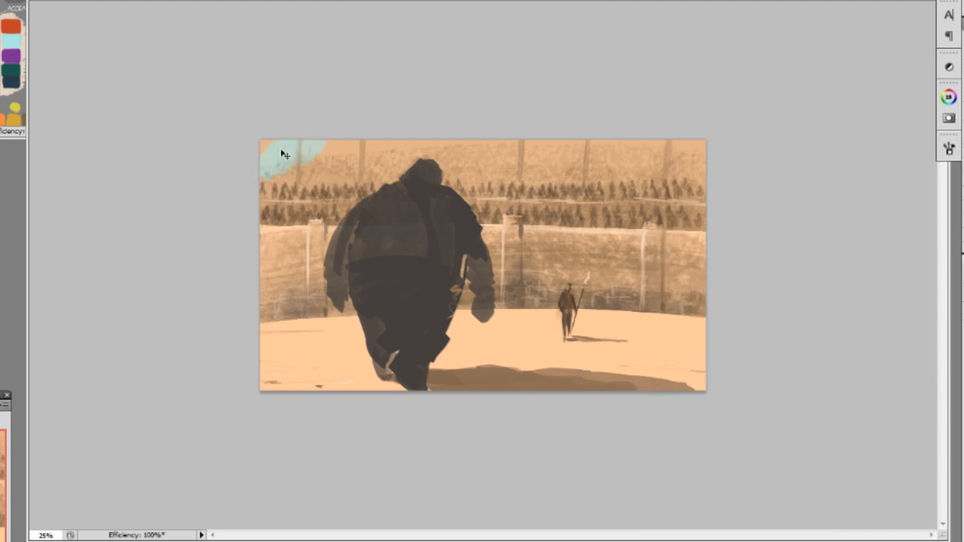
Step: Brush pale blue sky along the top and add warm tone to the giant's head
drag(301, 151, 267, 169)
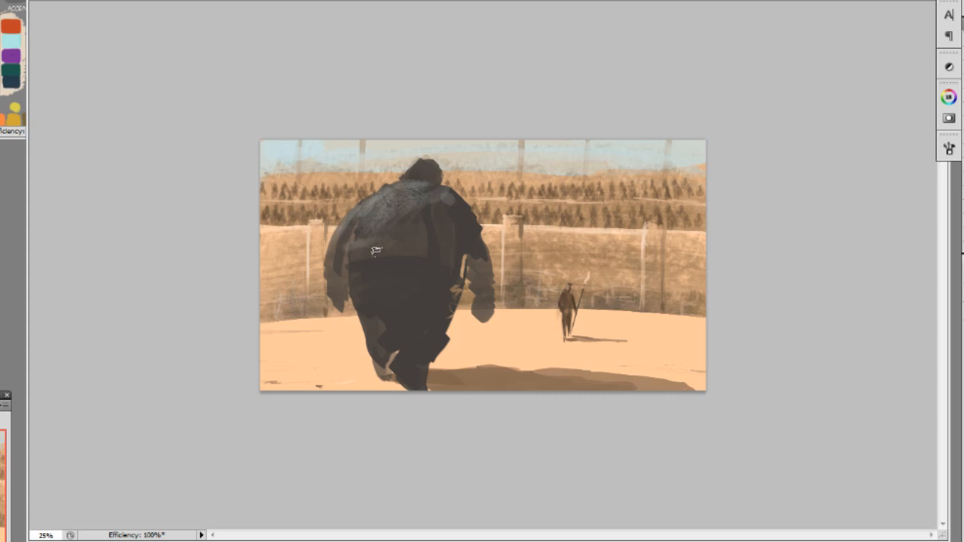
drag(376, 249, 382, 200)
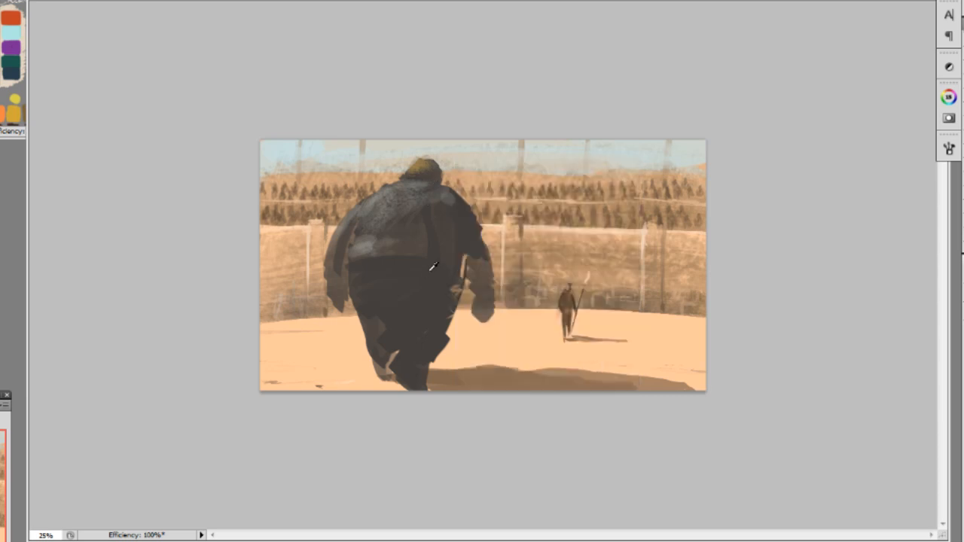
mouse_move(383, 268)
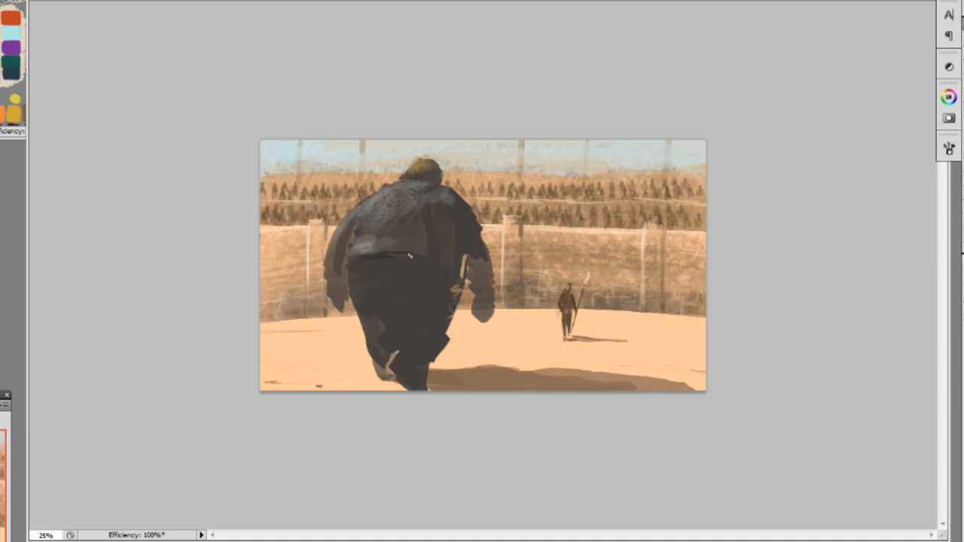
Step: Dab rough texture onto the giant's upper back
click(385, 241)
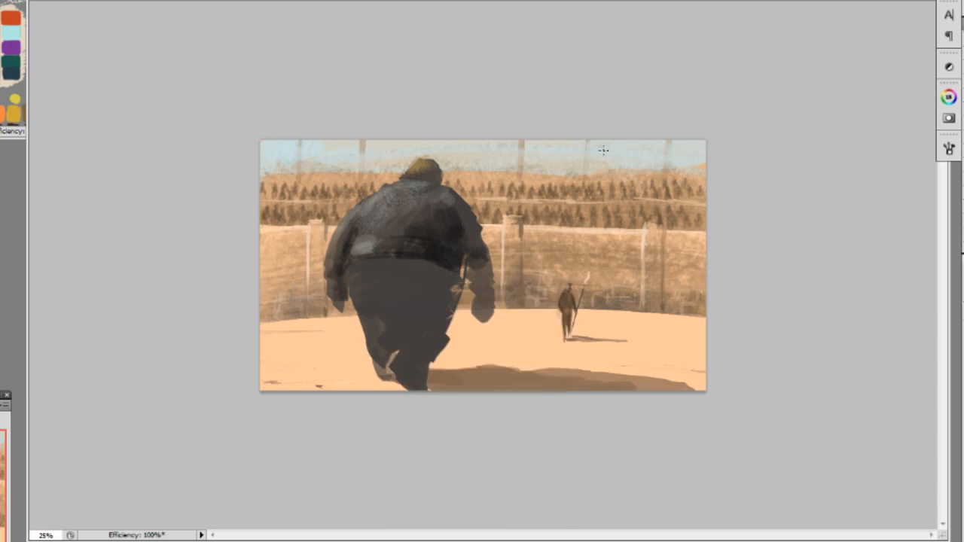
Step: Paint grey armour plates, a belt and banded skirt strips down the giant's back
drag(413, 260, 410, 320)
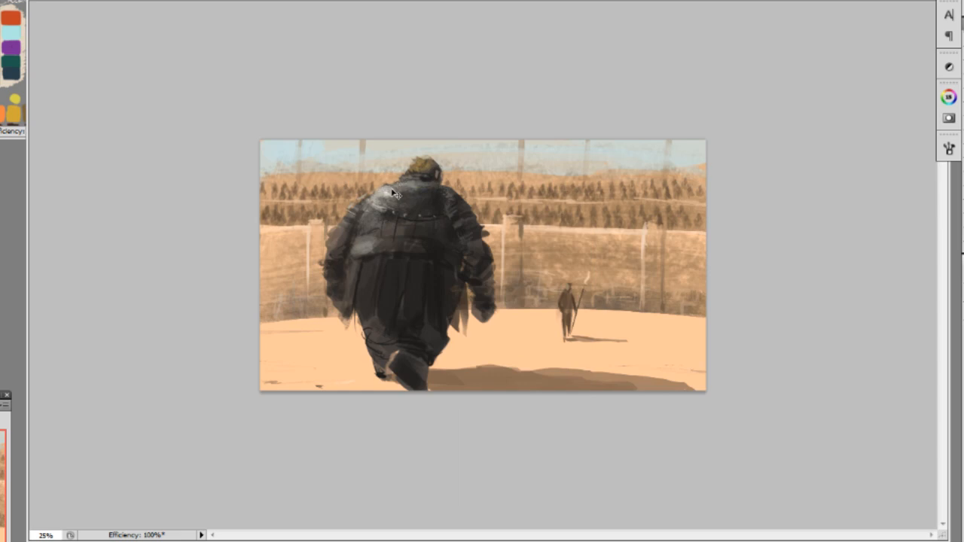
Step: Dab a bright highlight onto the giant's shoulder plate
click(380, 203)
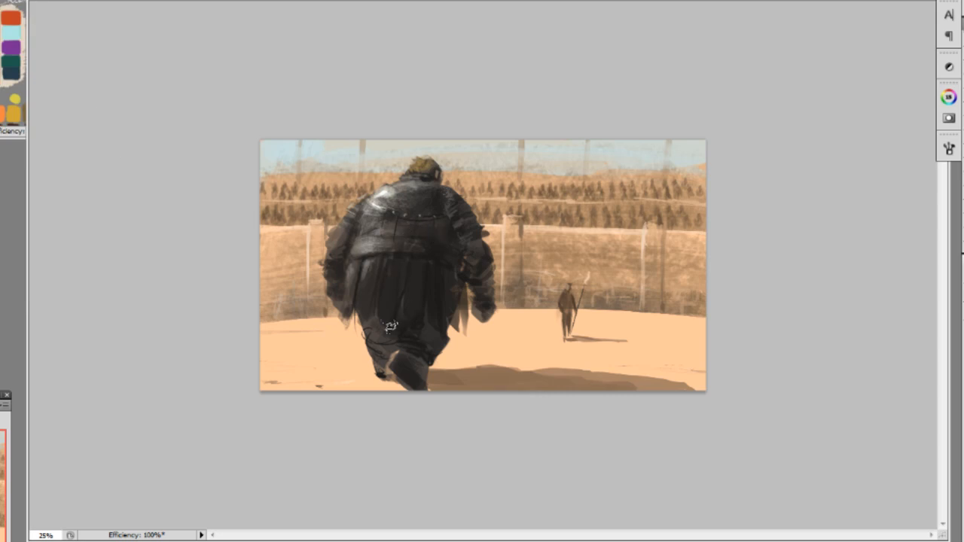
mouse_move(422, 228)
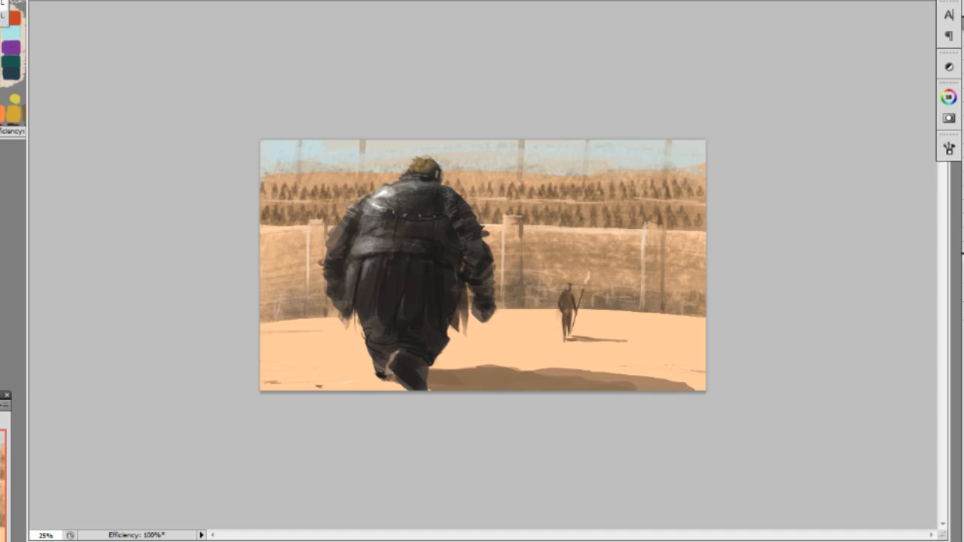
Step: Paint a long pale sword angled upward from the giant's right hand
drag(497, 301, 523, 210)
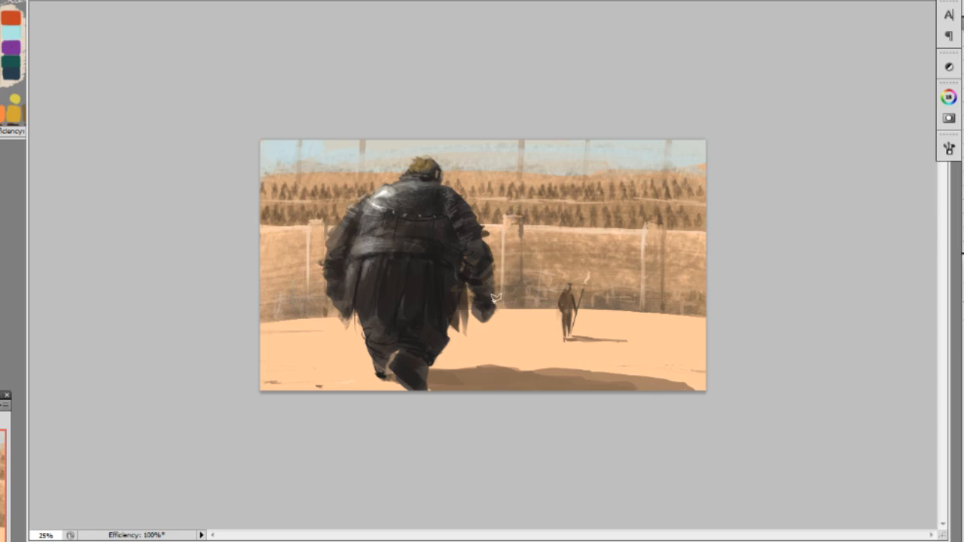
drag(491, 301, 520, 200)
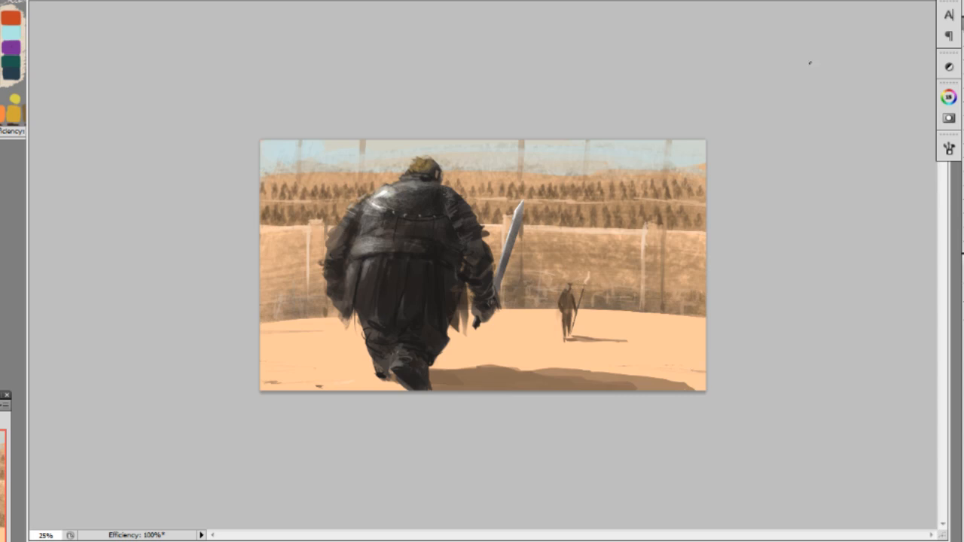
mouse_move(565, 296)
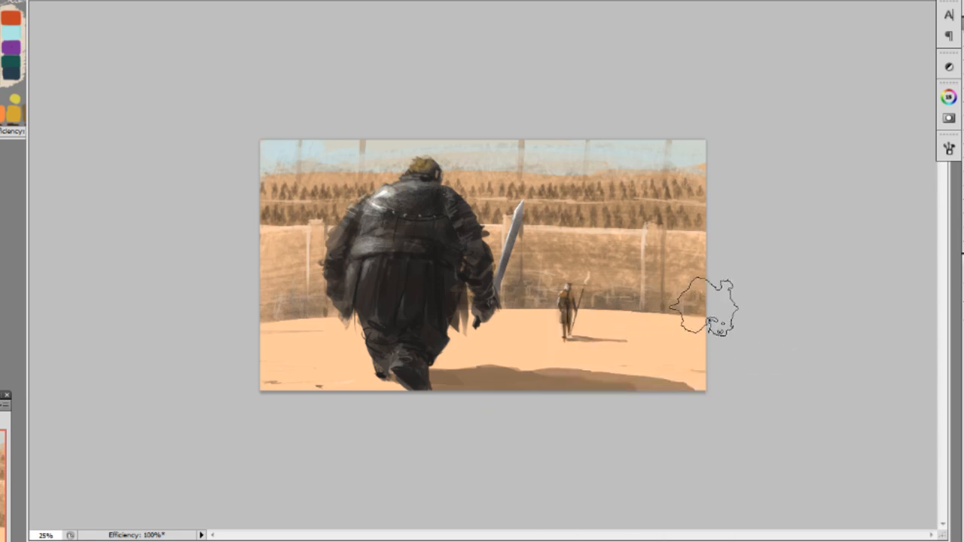
Step: Brush streaky texture across the arena wall on the right and left
drag(708, 309, 603, 347)
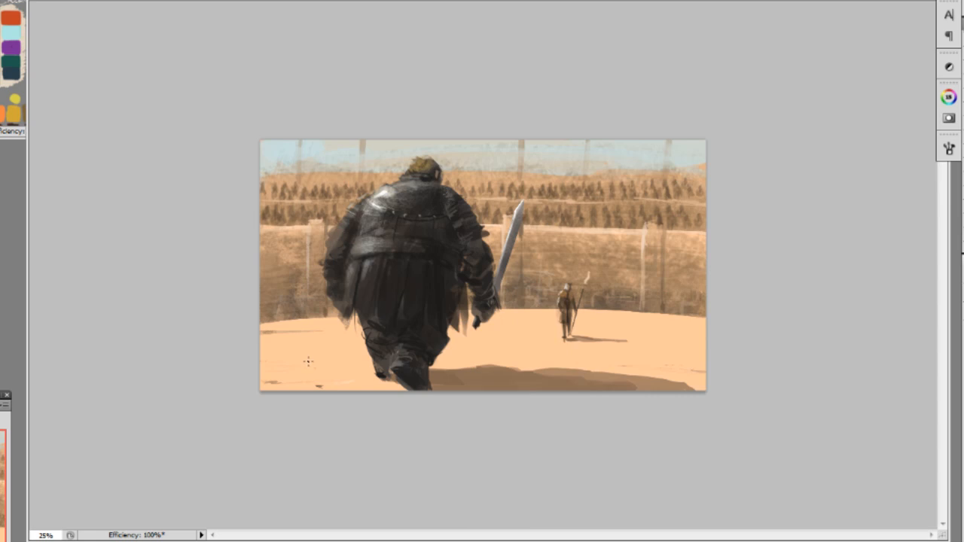
drag(279, 329, 301, 347)
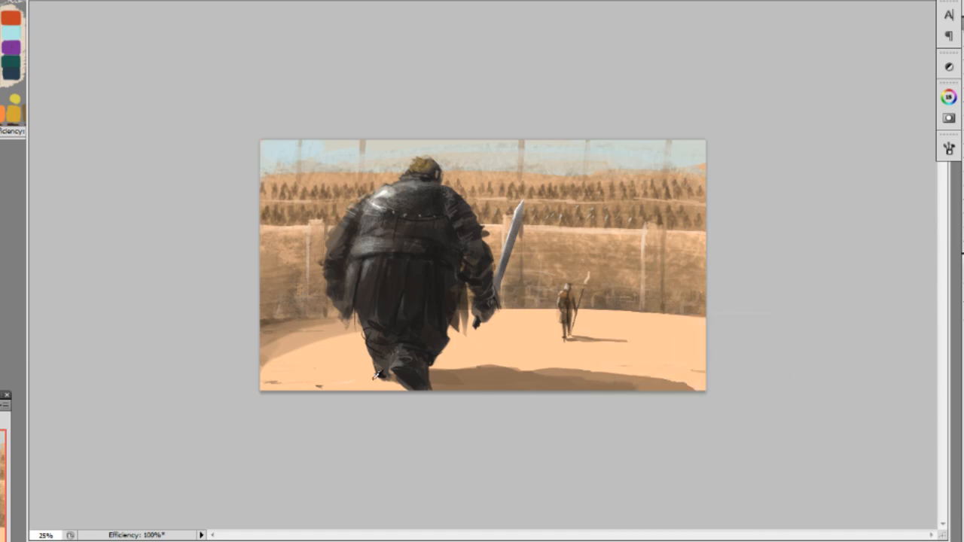
Step: Paint a textured stroke on the sand around the giant's feet
drag(377, 365, 407, 403)
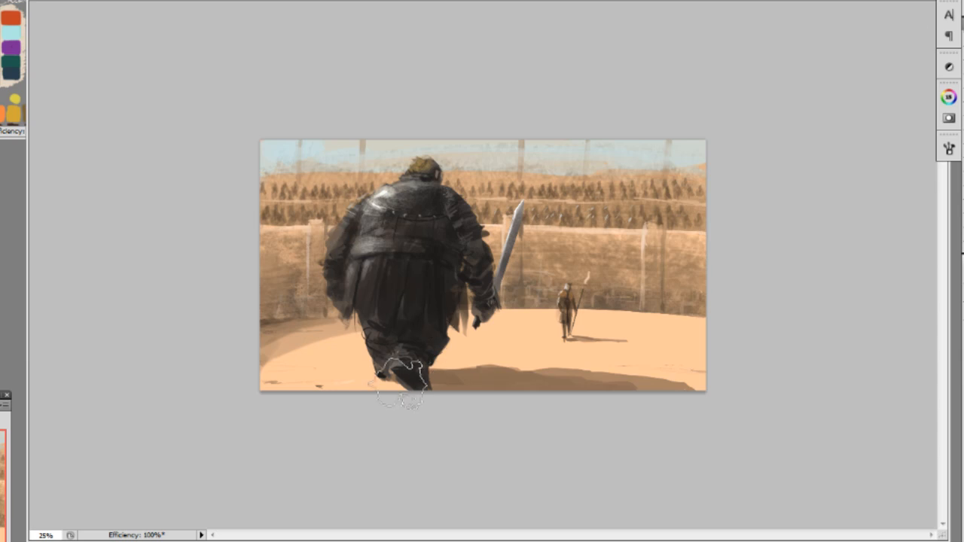